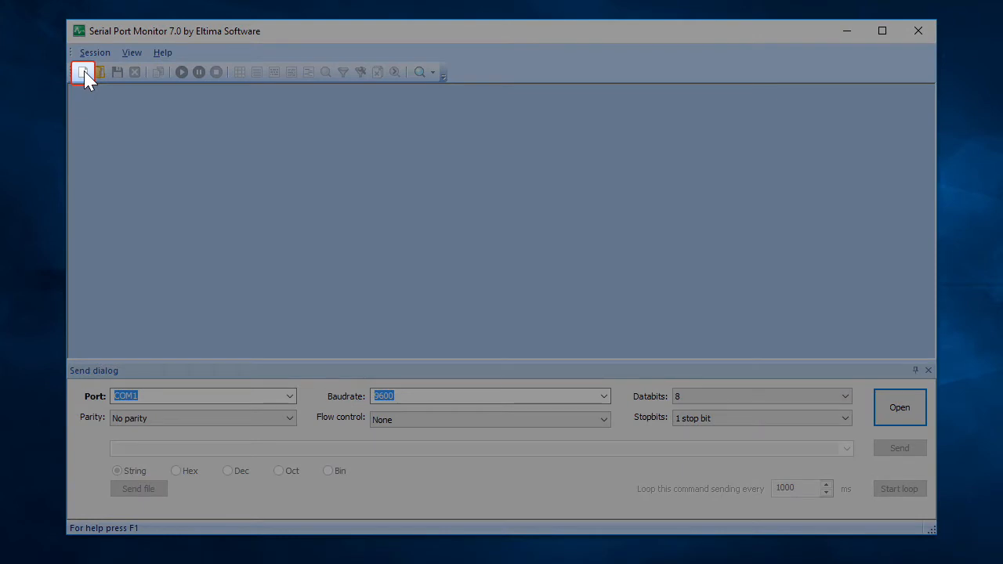
# Start a new monitoring session on COM1 and COM10 with Table, Line, Dump and Terminal views.
pyautogui.click(83, 71)
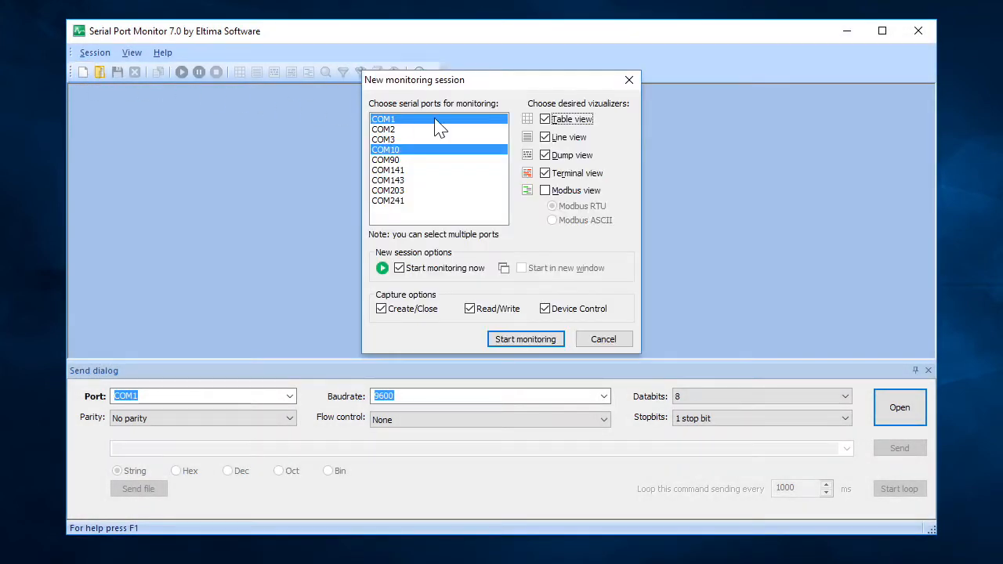
pyautogui.moveTo(618, 119)
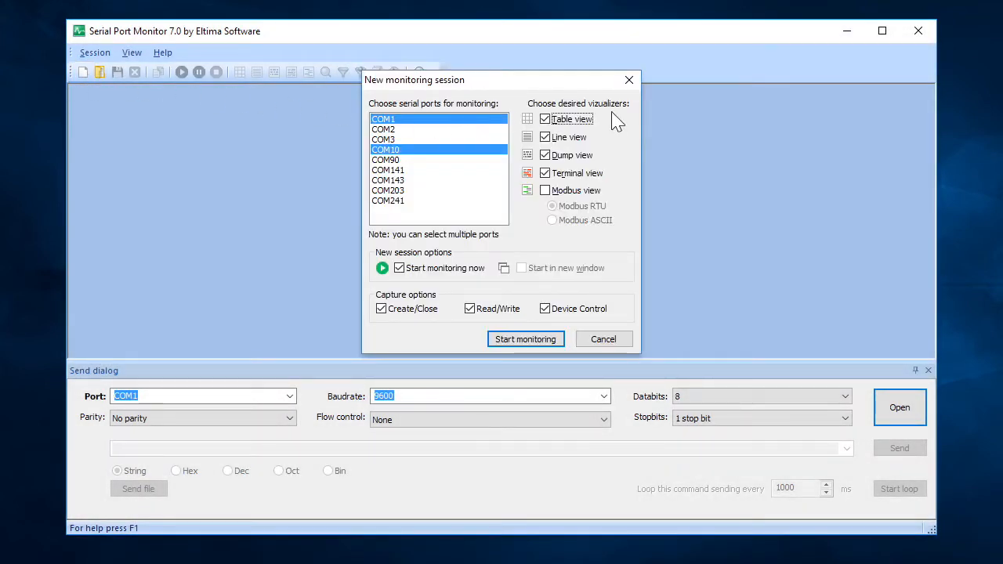
pyautogui.moveTo(446, 268)
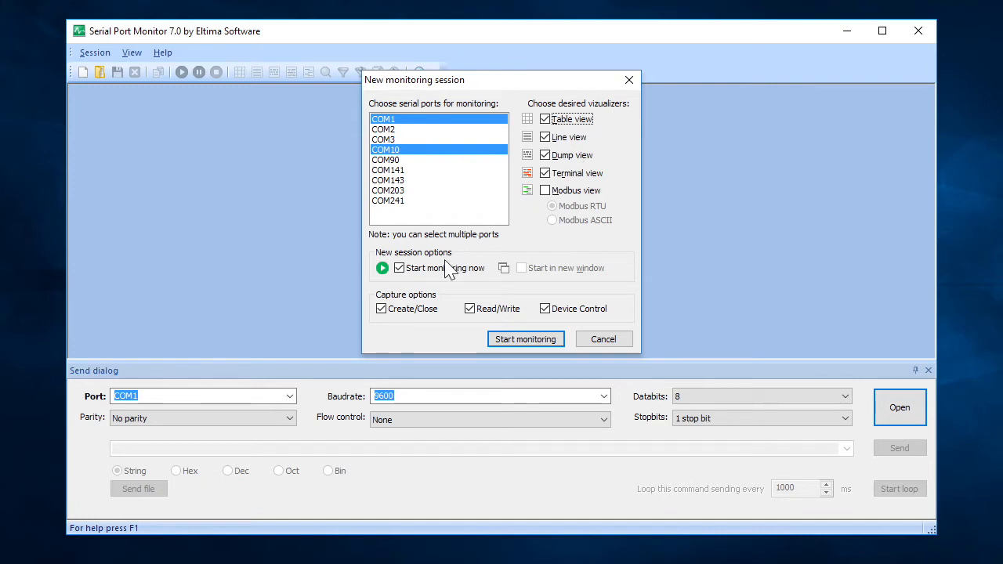
pyautogui.moveTo(449, 306)
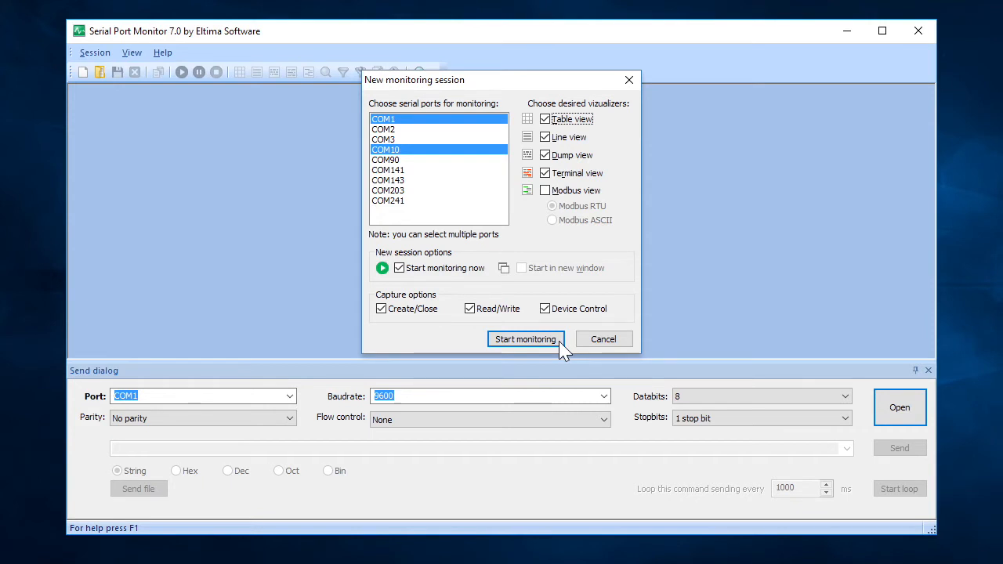
# Start monitoring COM1 and COM10, focus the Terminal and Line views, and bring up Filters.
pyautogui.click(524, 340)
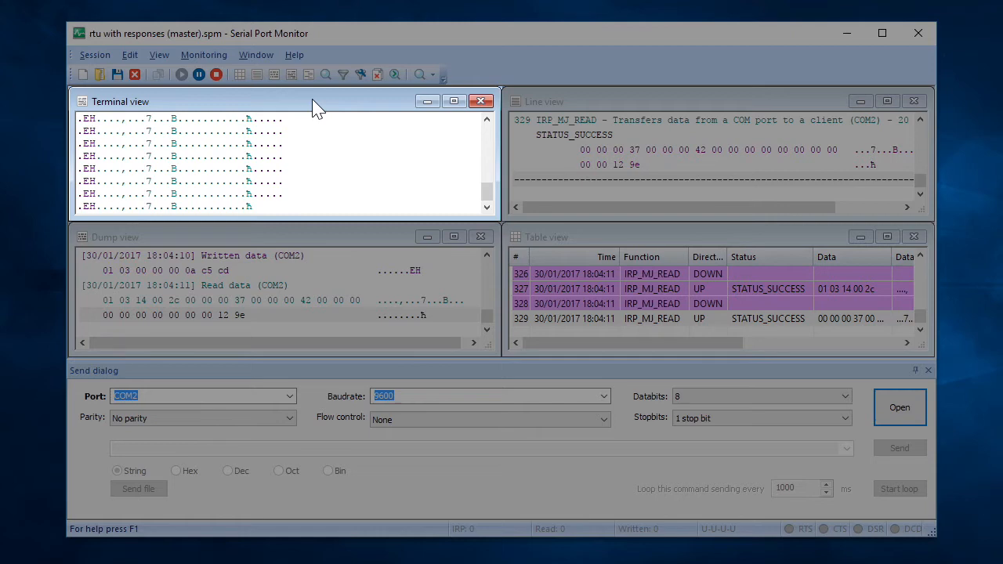
pyautogui.click(604, 106)
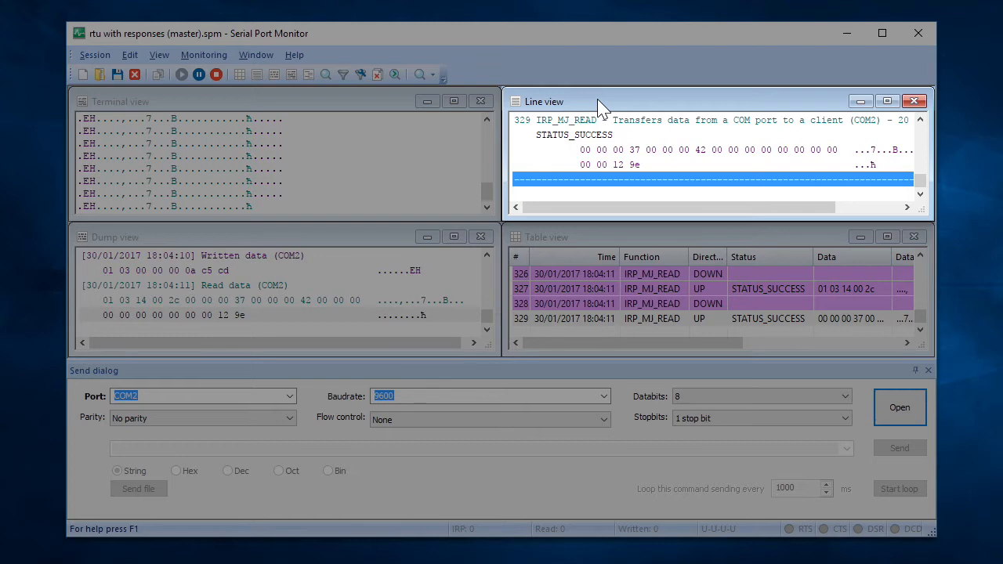
pyautogui.click(235, 314)
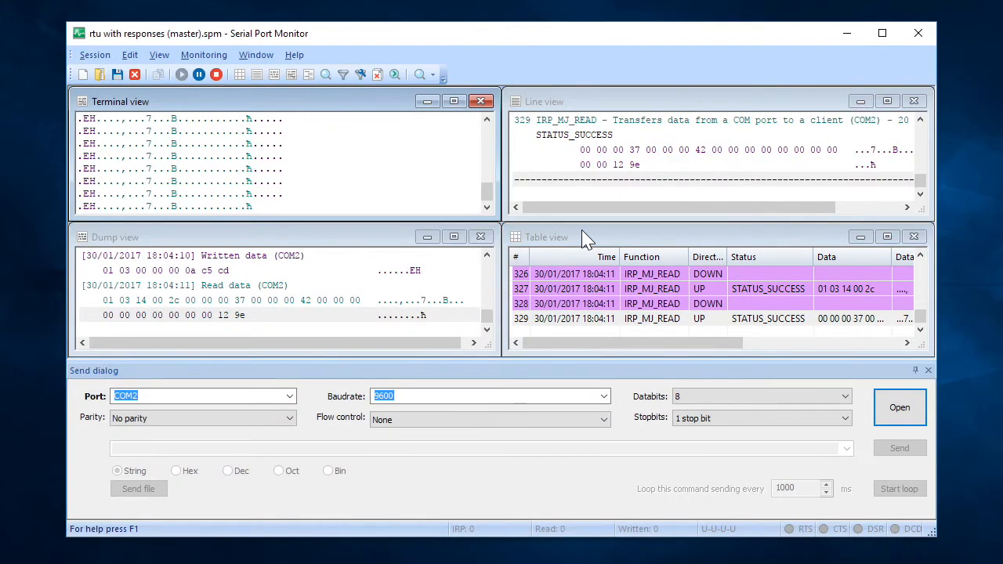
pyautogui.click(343, 74)
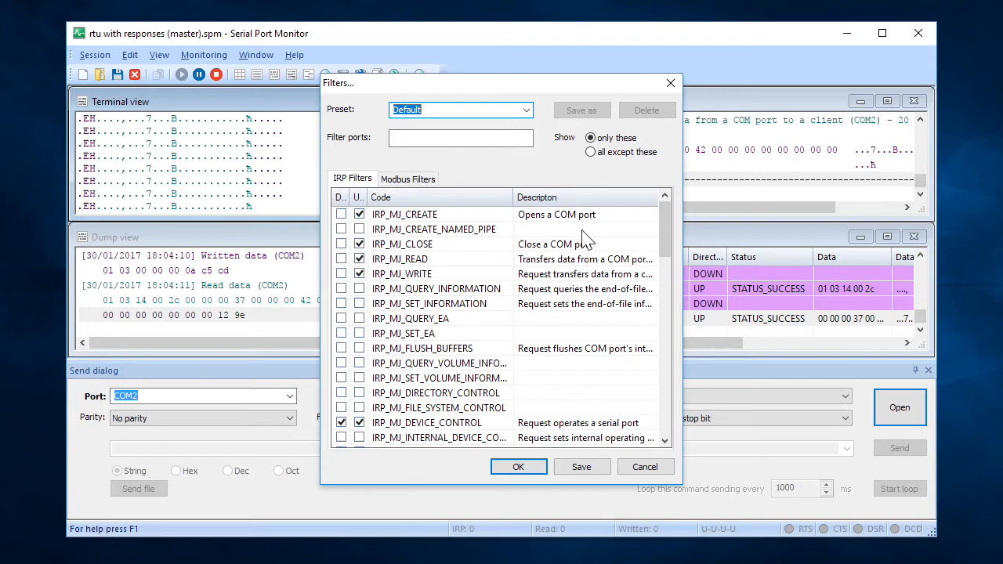
# Cancel the Filters dialog without changes, keeping the four views on screen.
pyautogui.click(408, 178)
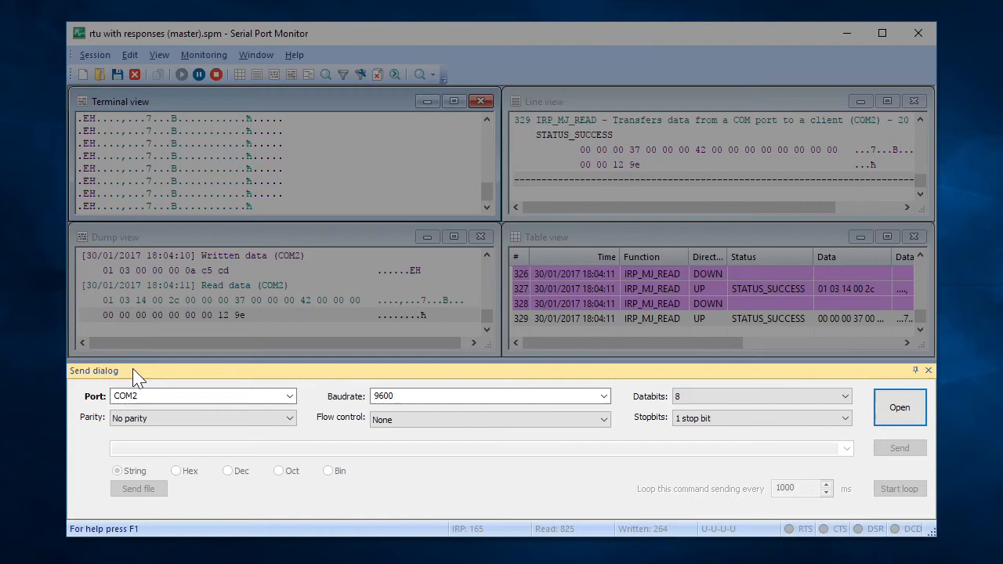
pyautogui.moveTo(609, 403)
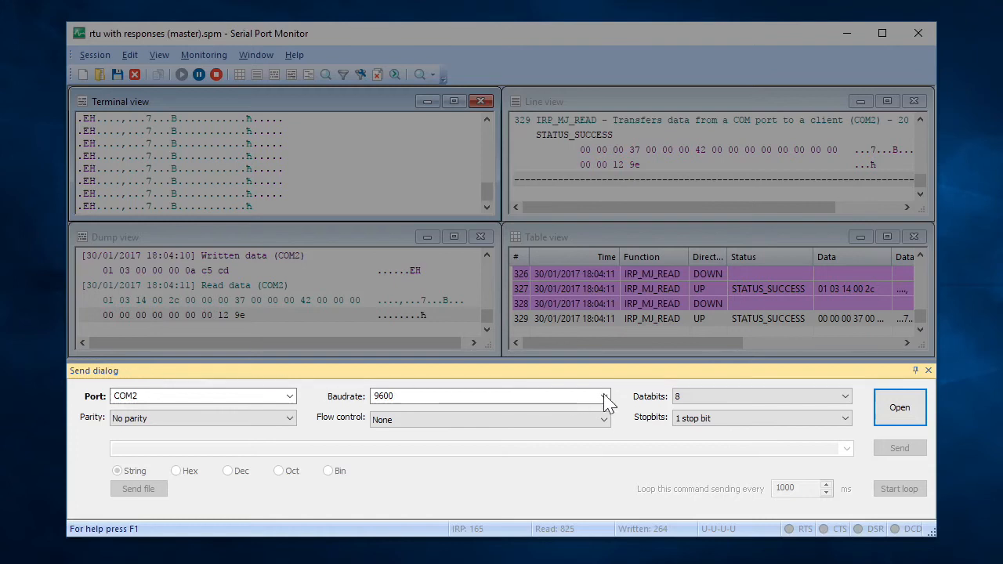
# Confirm Send settings: 9600 baud, 8 data bits, no parity, 1 stop bit; then open Session menu.
pyautogui.click(603, 395)
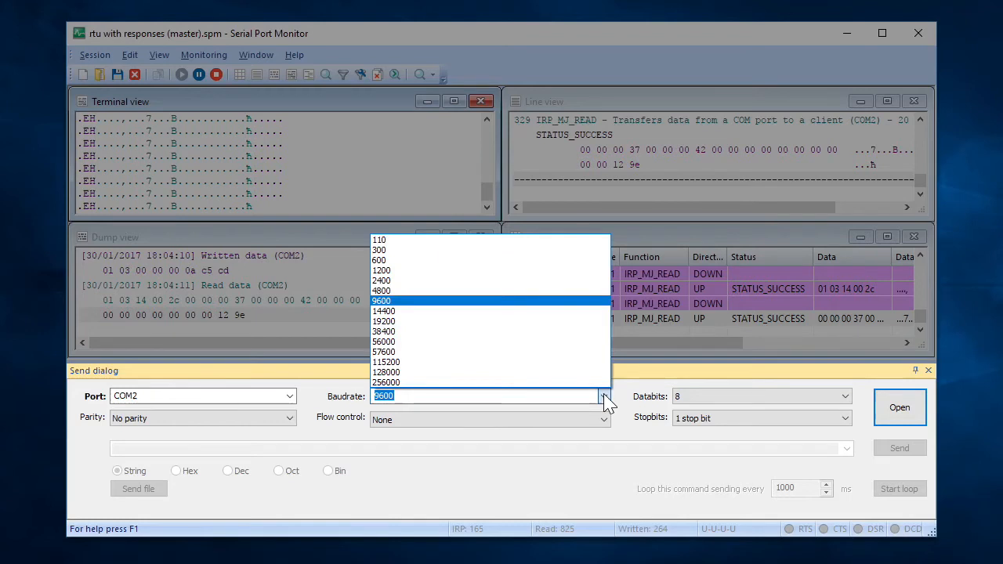
pyautogui.click(845, 396)
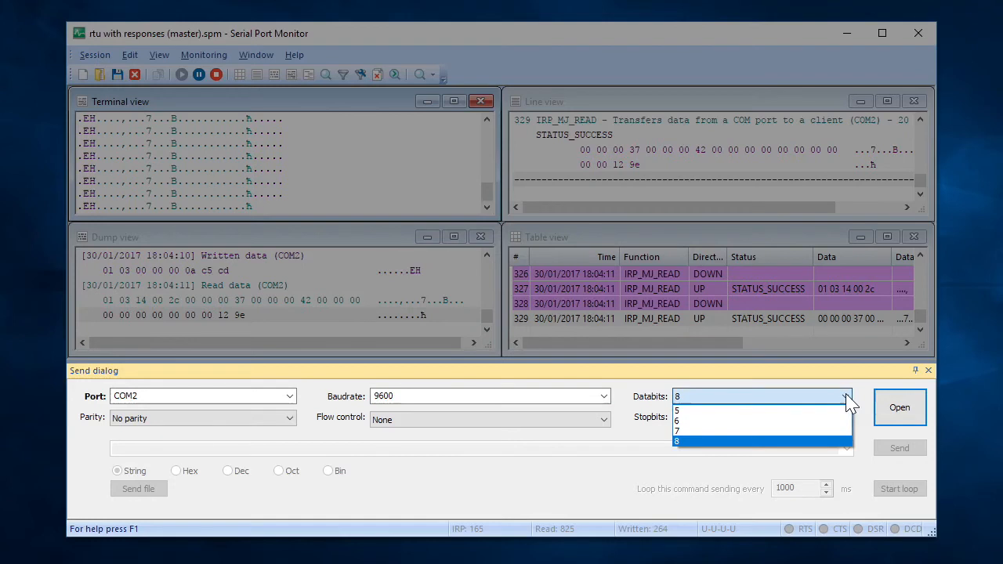
pyautogui.moveTo(599, 413)
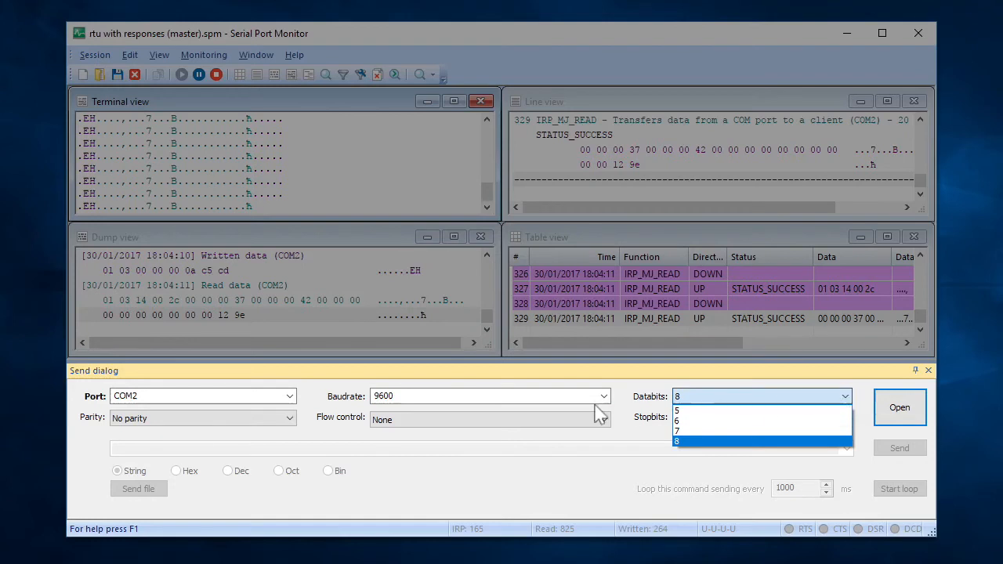
pyautogui.click(290, 418)
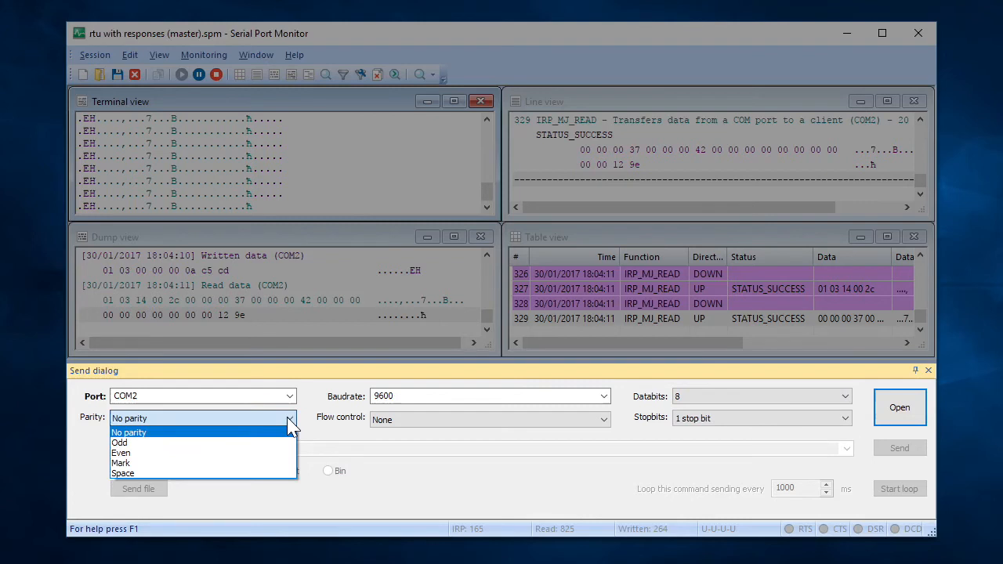
pyautogui.click(603, 419)
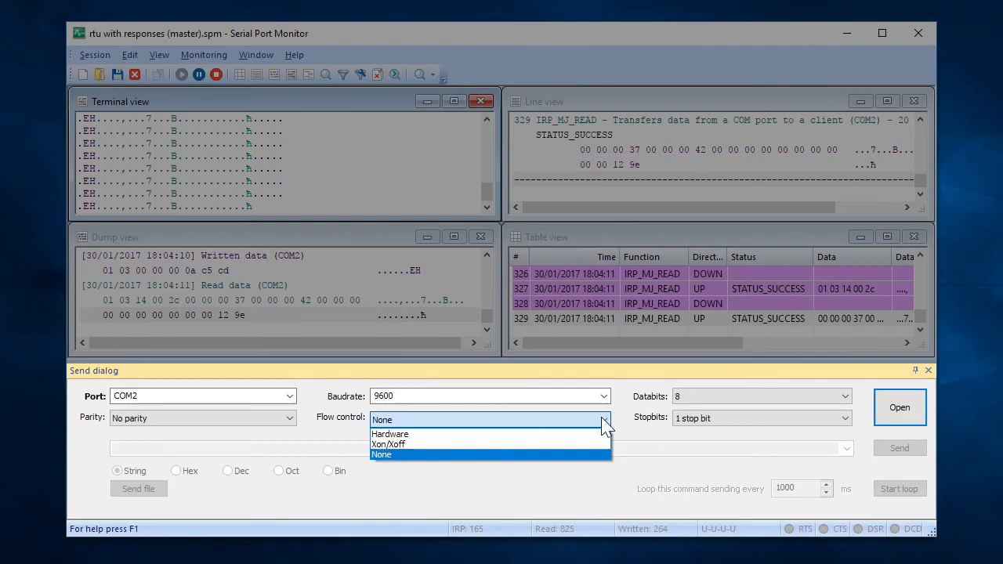
pyautogui.moveTo(733, 427)
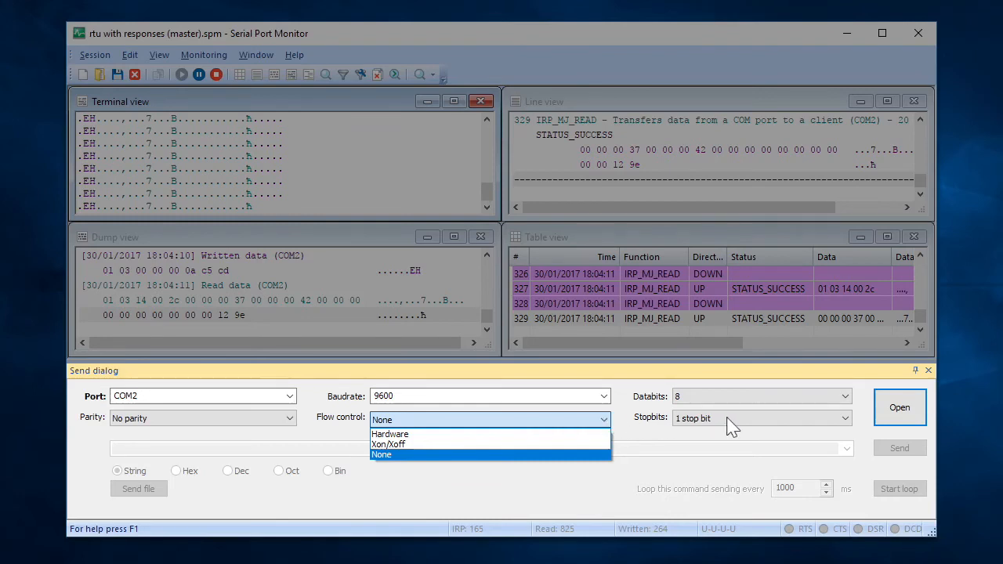
pyautogui.click(845, 418)
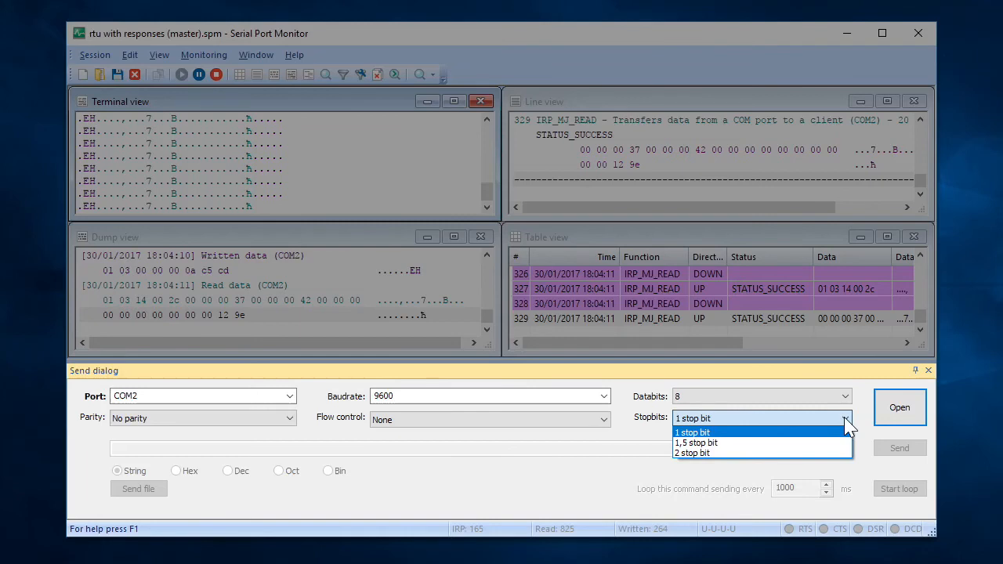
pyautogui.click(693, 431)
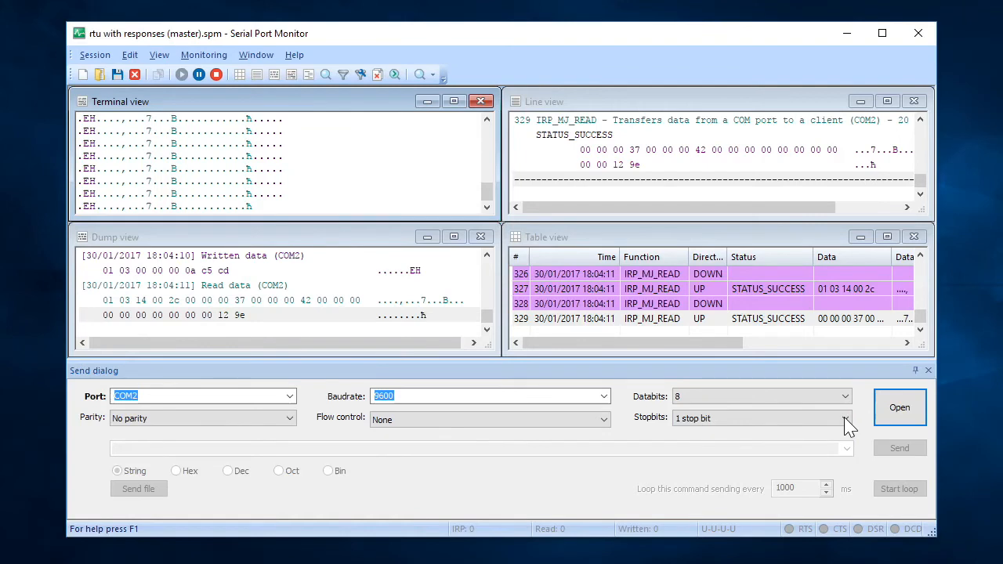
pyautogui.moveTo(106, 62)
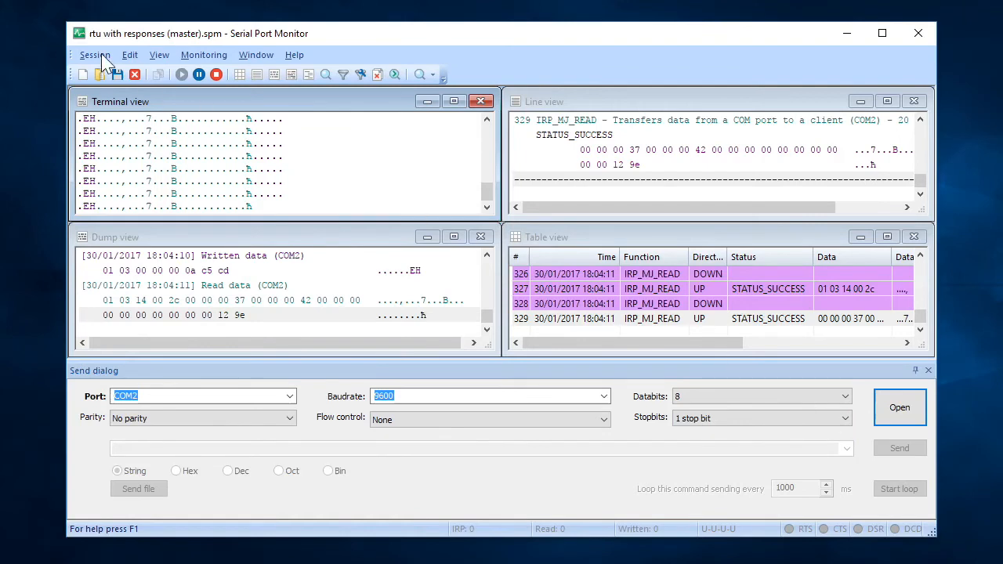
pyautogui.click(94, 54)
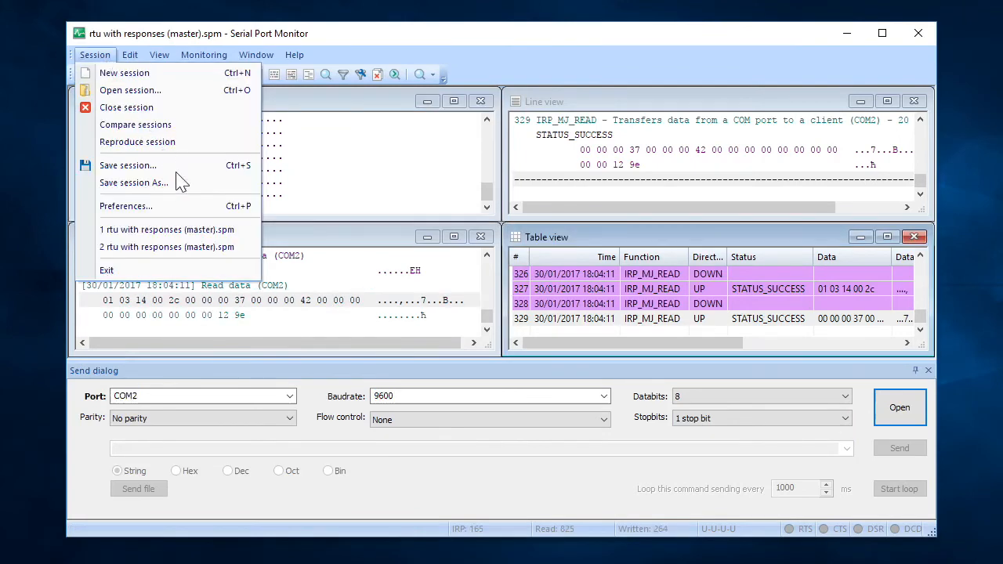